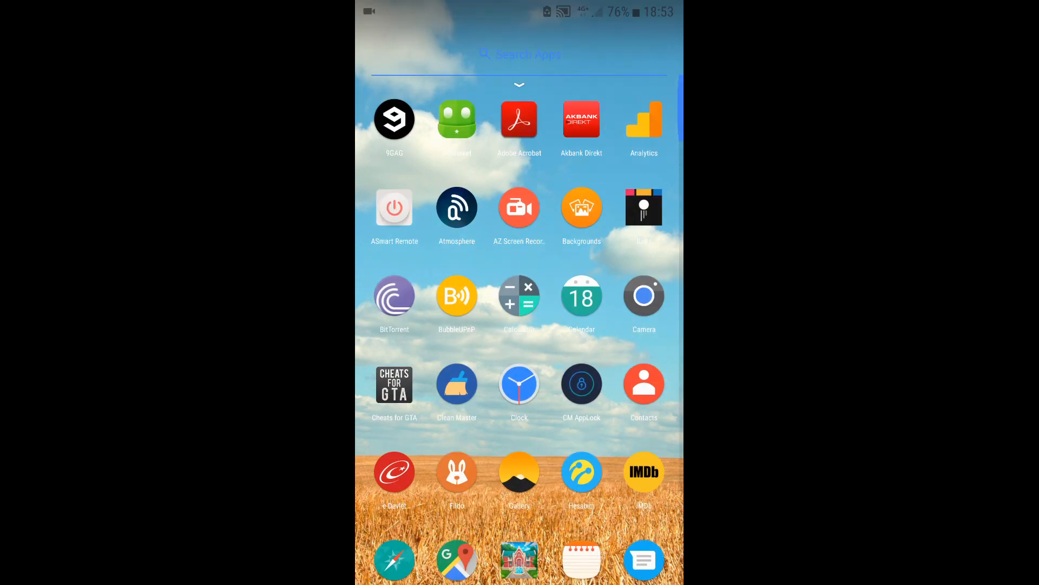
# - Launch My Files, enter internal storage and show its more-actions menu
pyautogui.scroll(-3)
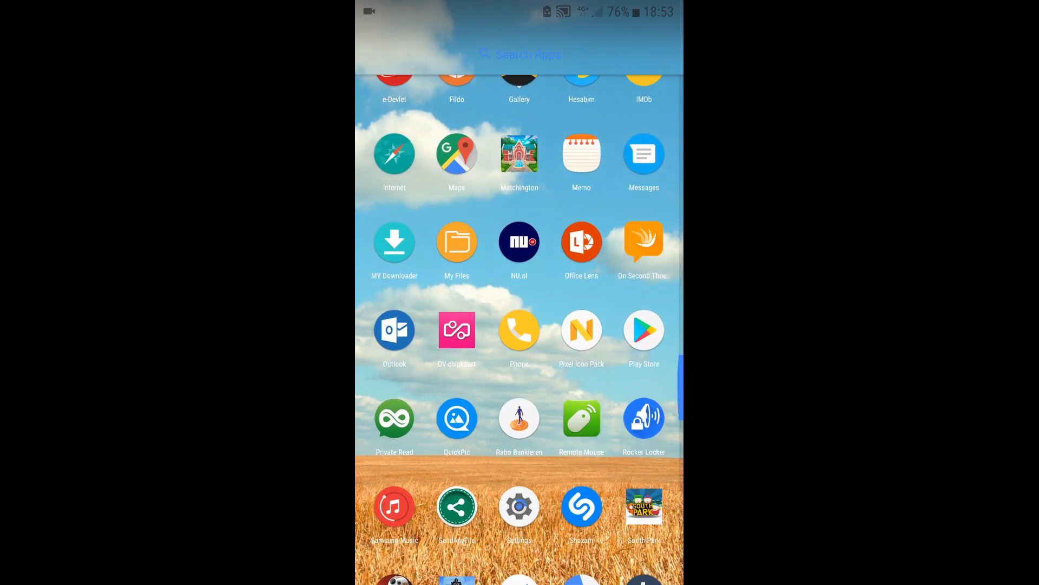
pyautogui.click(457, 242)
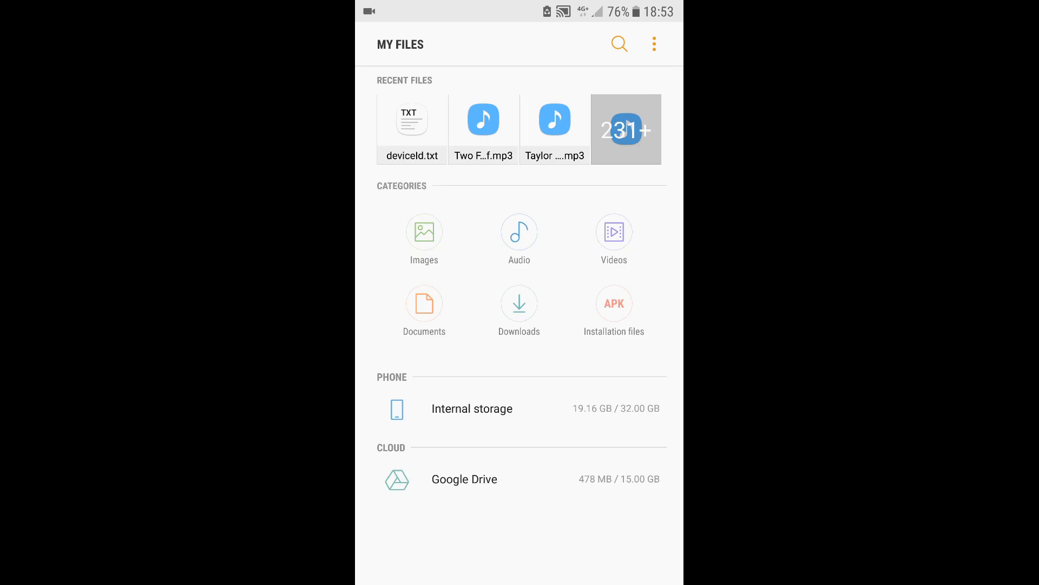
pyautogui.click(472, 408)
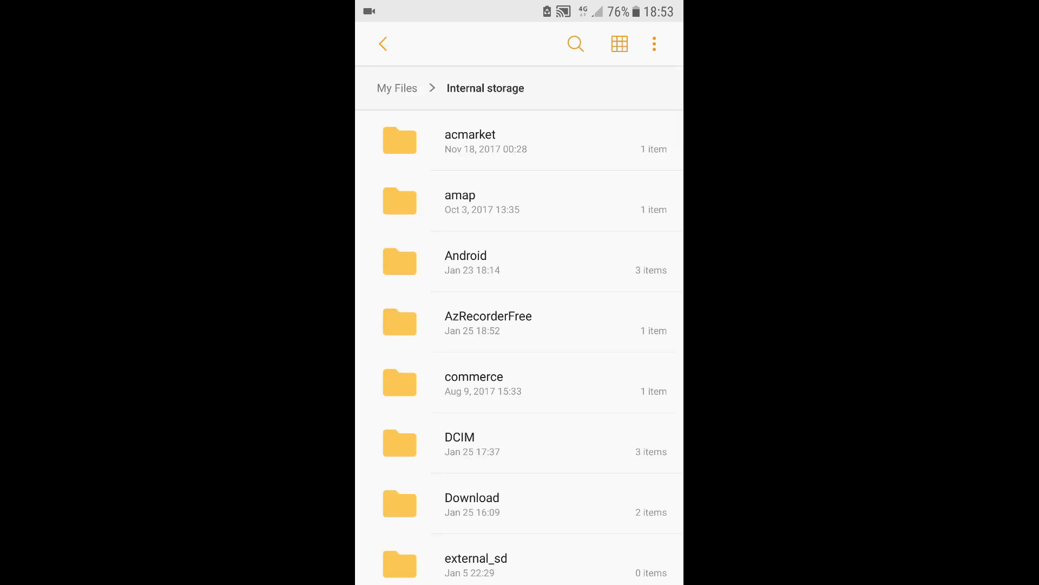
pyautogui.click(652, 43)
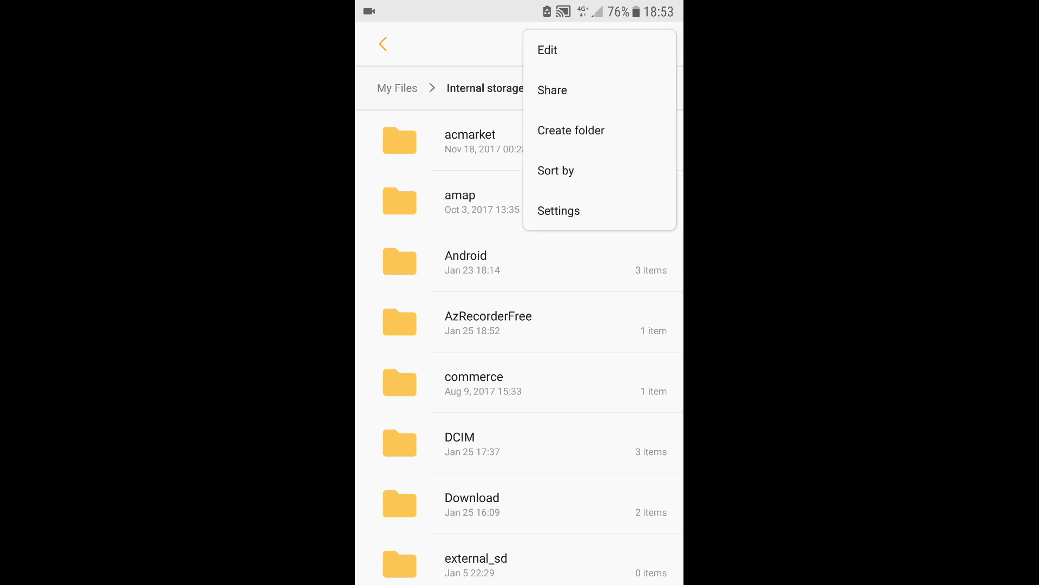
# - Create a new folder named 'Notifications' in internal storage
pyautogui.click(571, 130)
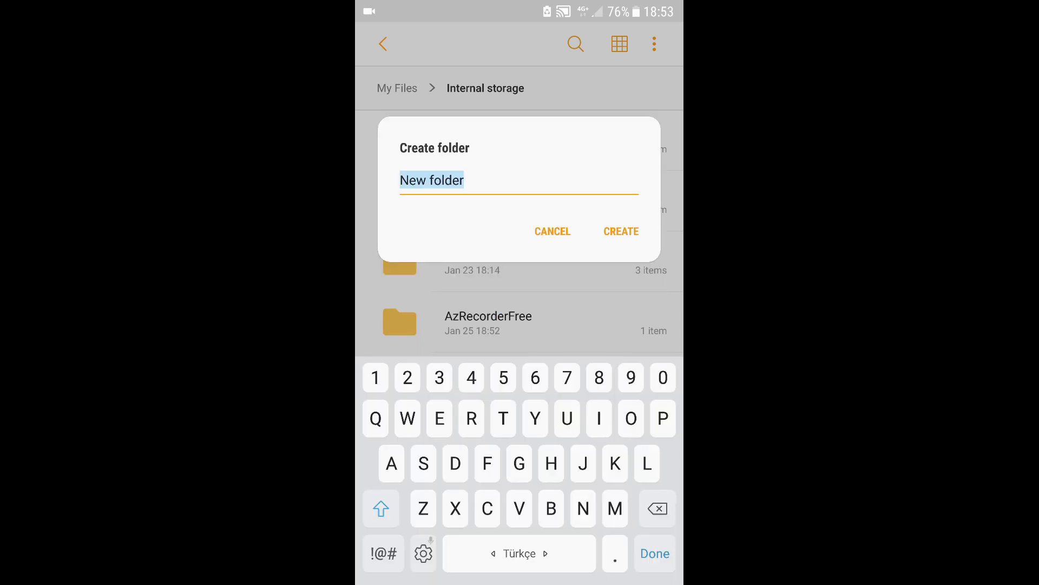
pyautogui.write('Notif')
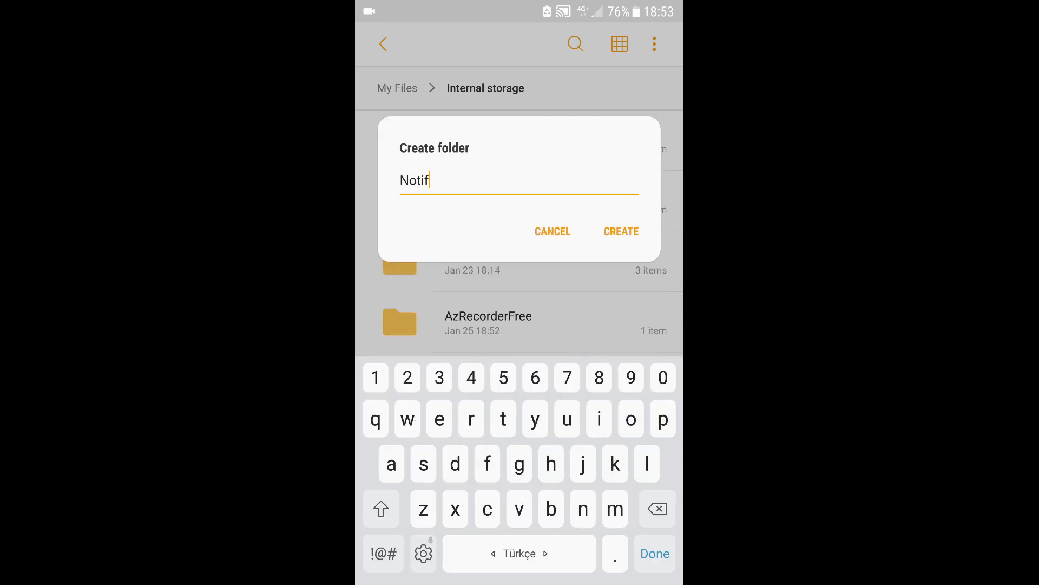
pyautogui.write('ic')
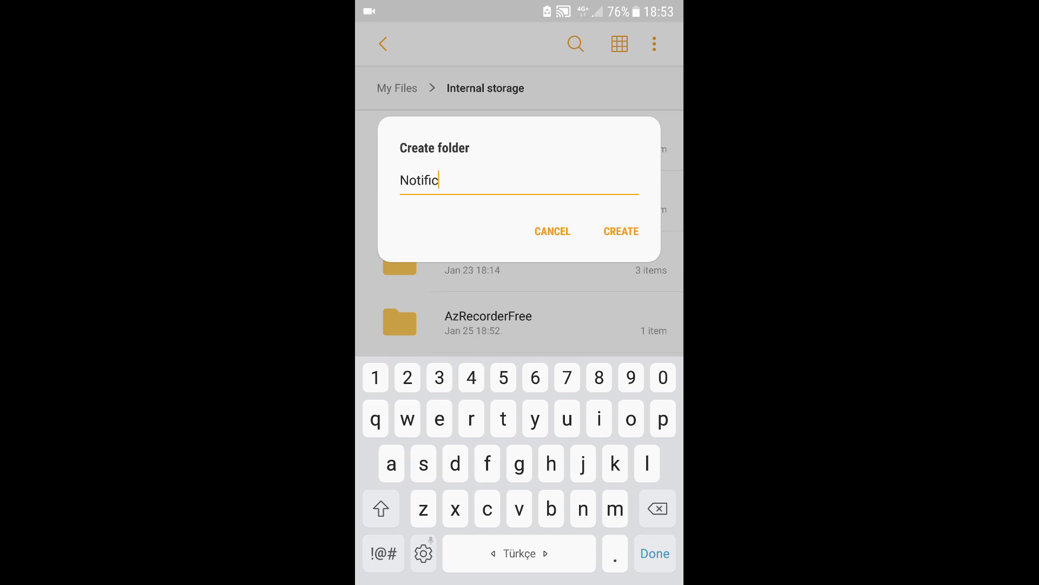
pyautogui.write('ation')
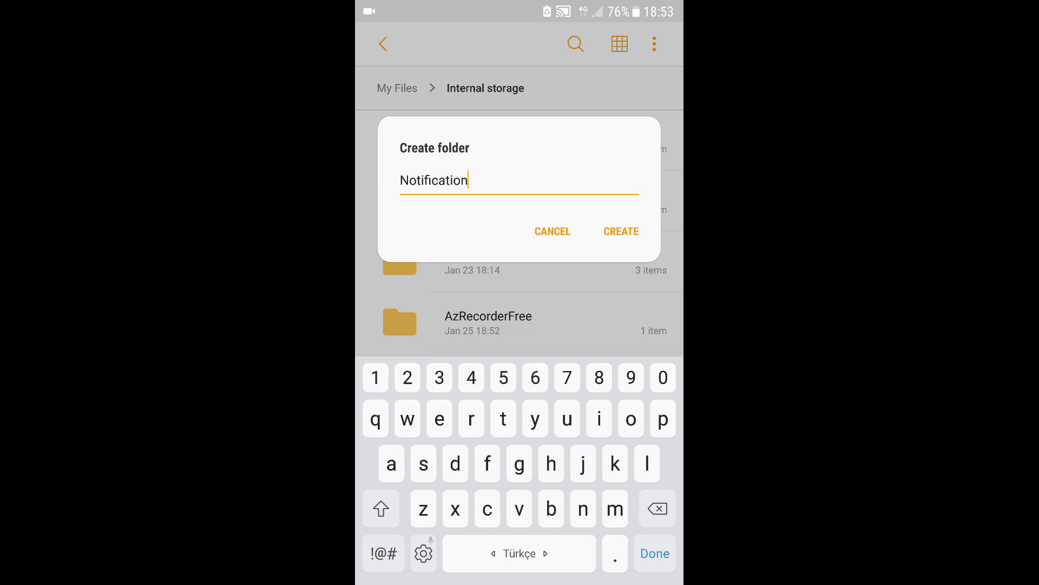
pyautogui.write('s')
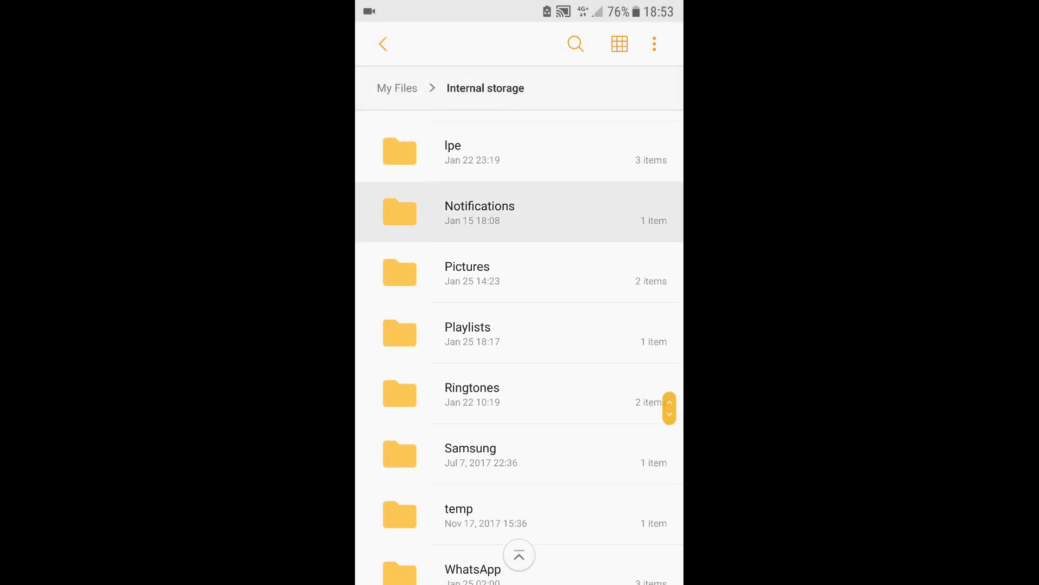
pyautogui.click(479, 212)
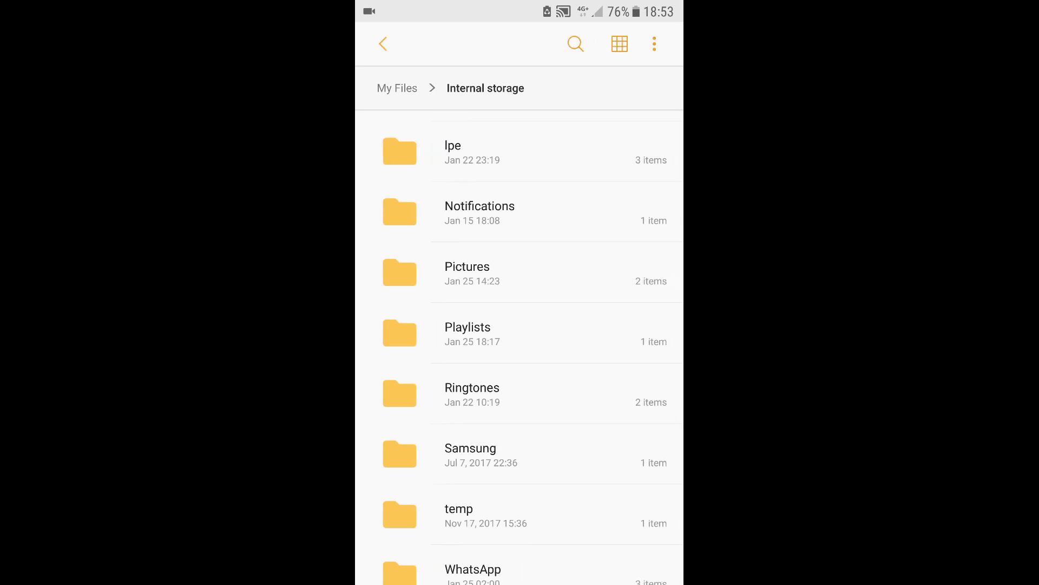
pyautogui.click(384, 43)
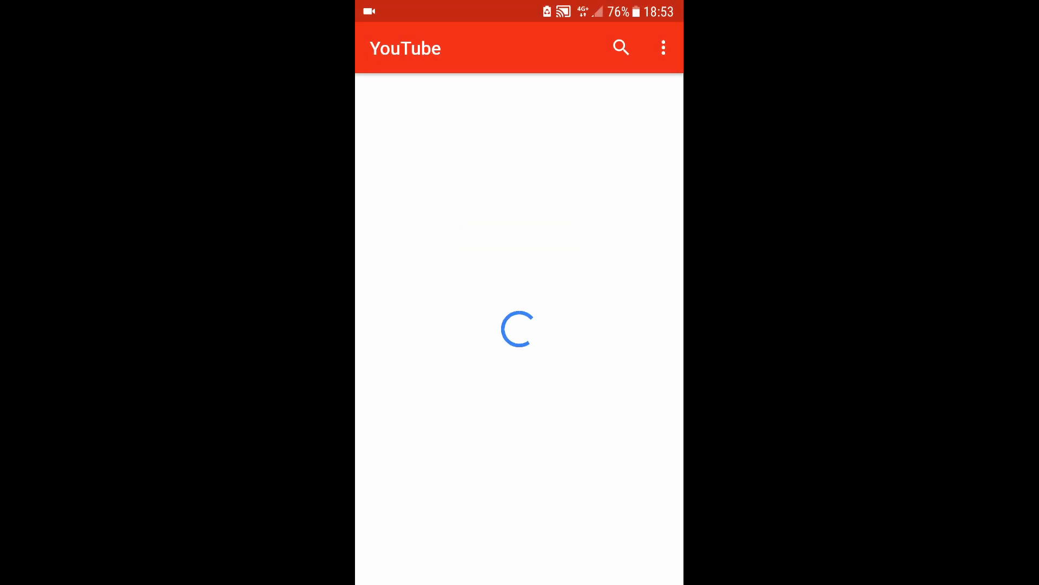
# - Search YouTube for 'text message alert' and open the 'text message sound effect' video
pyautogui.click(623, 48)
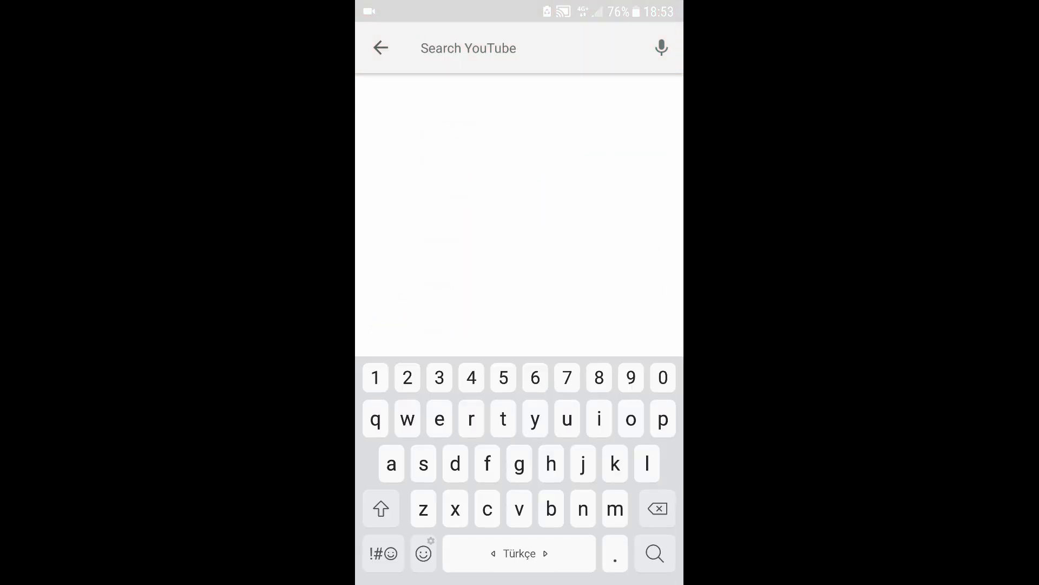
pyautogui.write('text m')
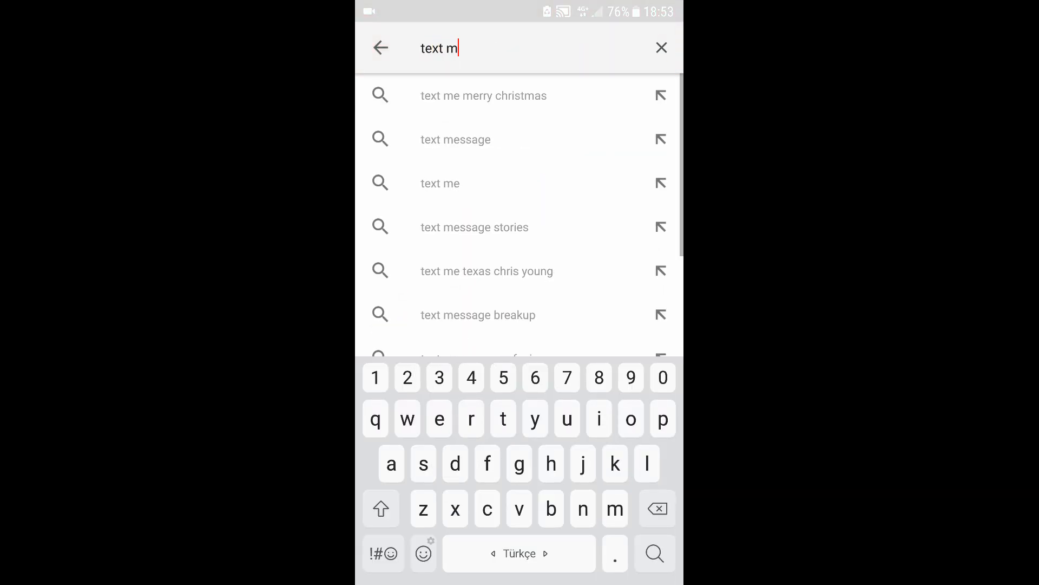
pyautogui.write('essa')
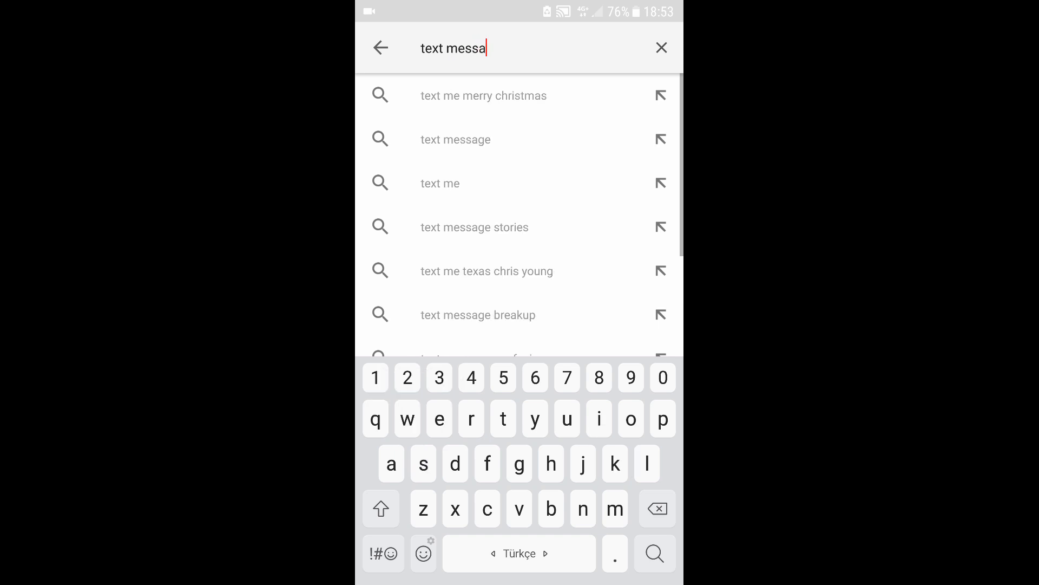
pyautogui.click(456, 139)
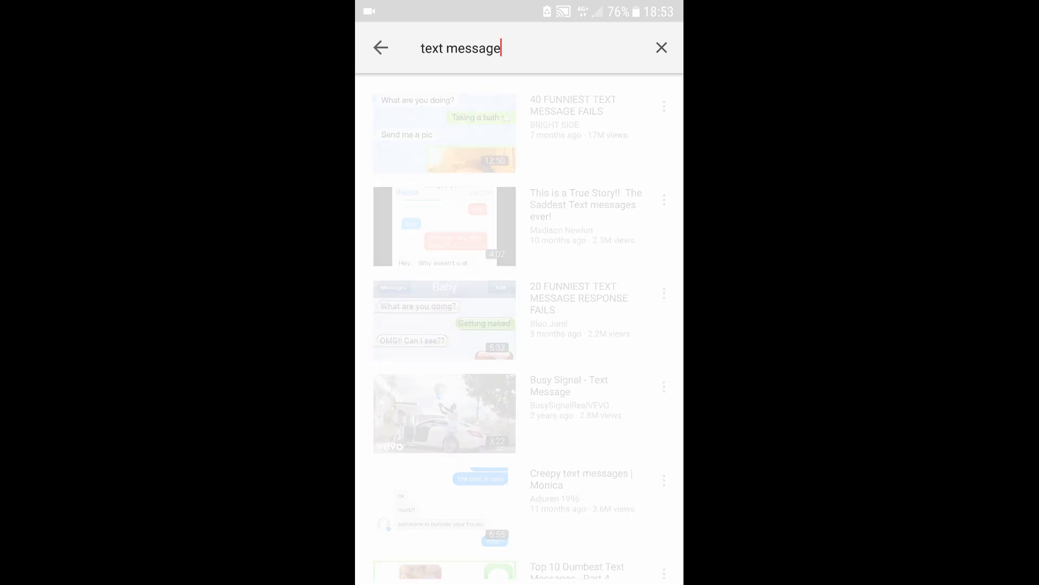
pyautogui.write('alert')
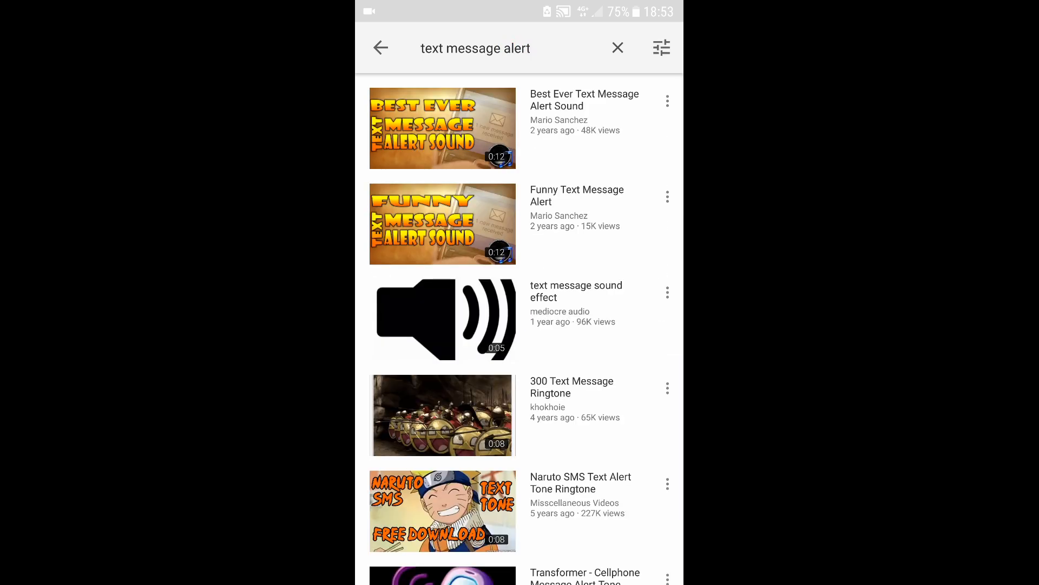
pyautogui.click(442, 318)
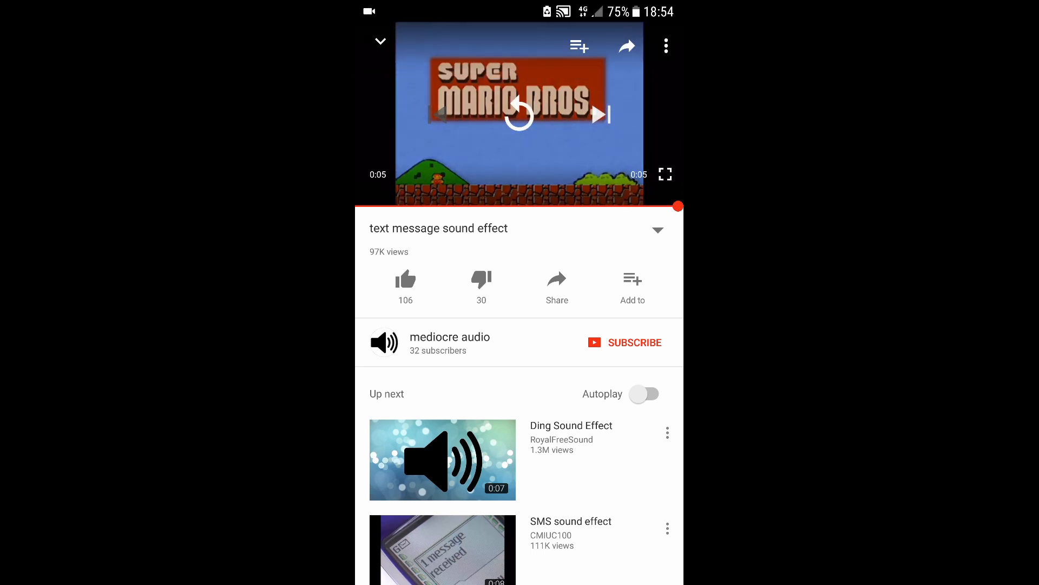
# - Show the video's controls, share it and copy its link
pyautogui.click(520, 114)
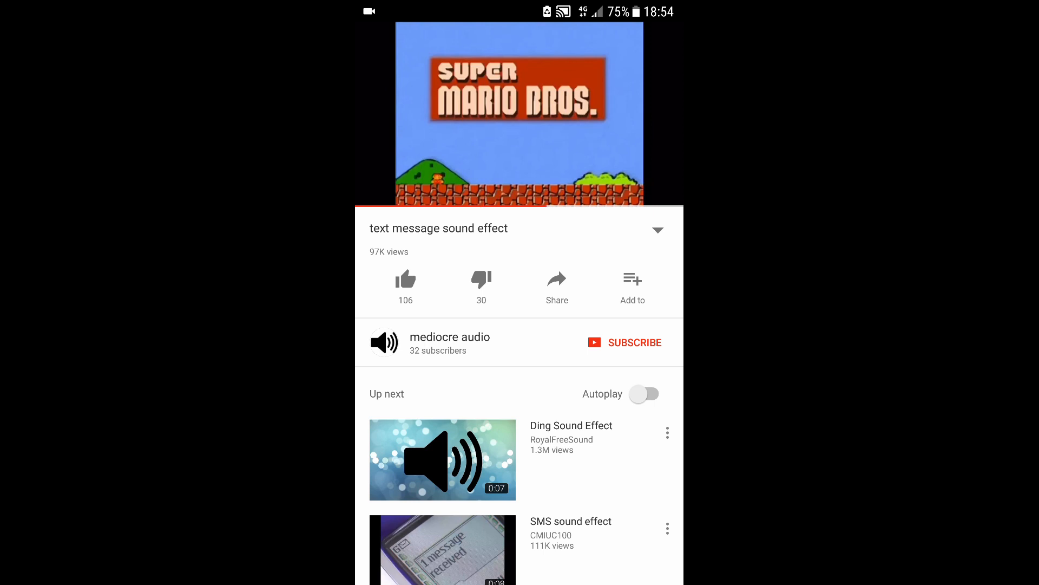
pyautogui.click(519, 114)
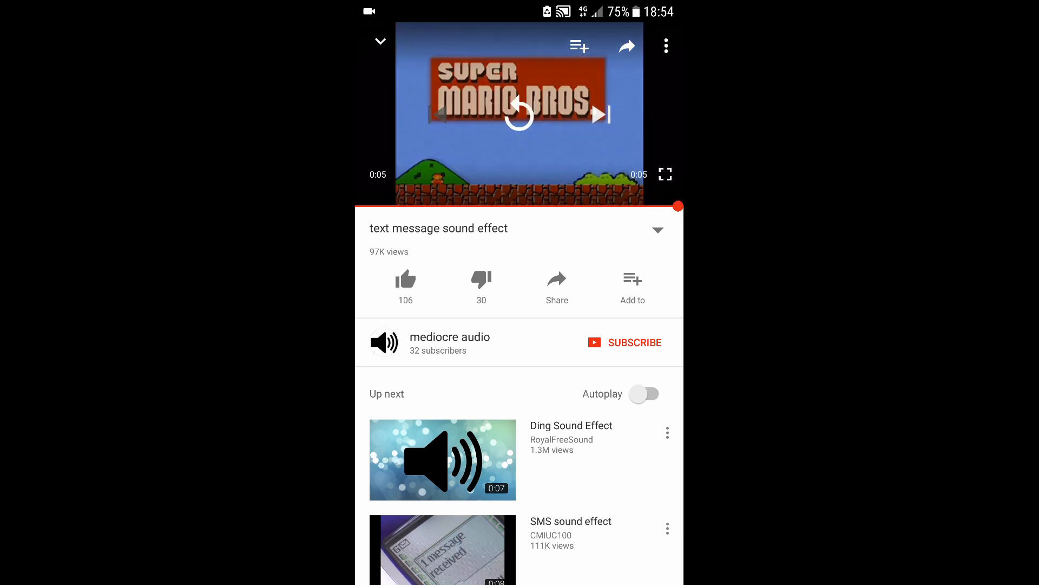
pyautogui.click(558, 280)
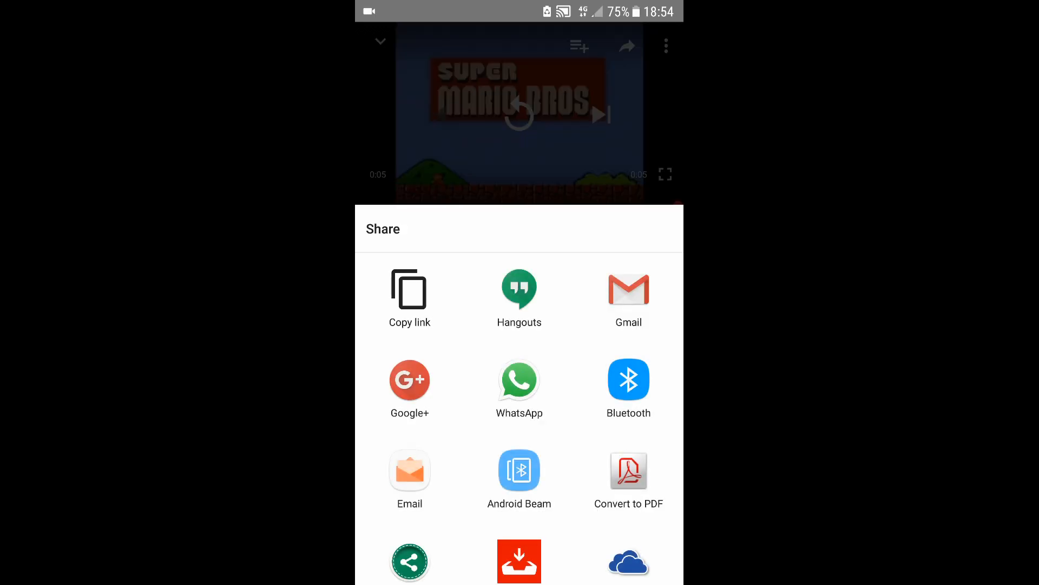
pyautogui.click(410, 290)
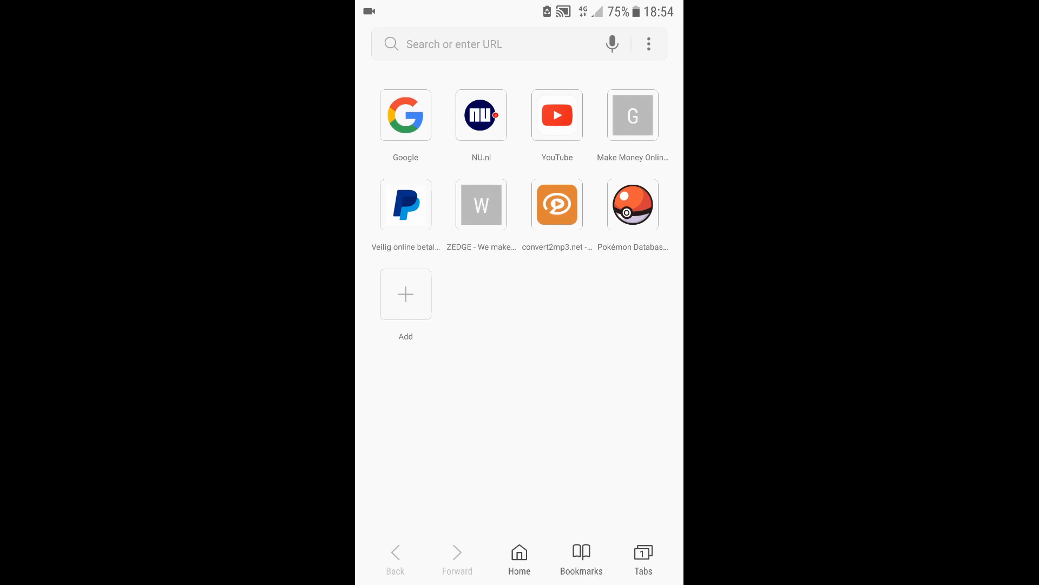
# - Paste the copied YouTube link into convert2mp3.net and start the conversion
pyautogui.click(557, 203)
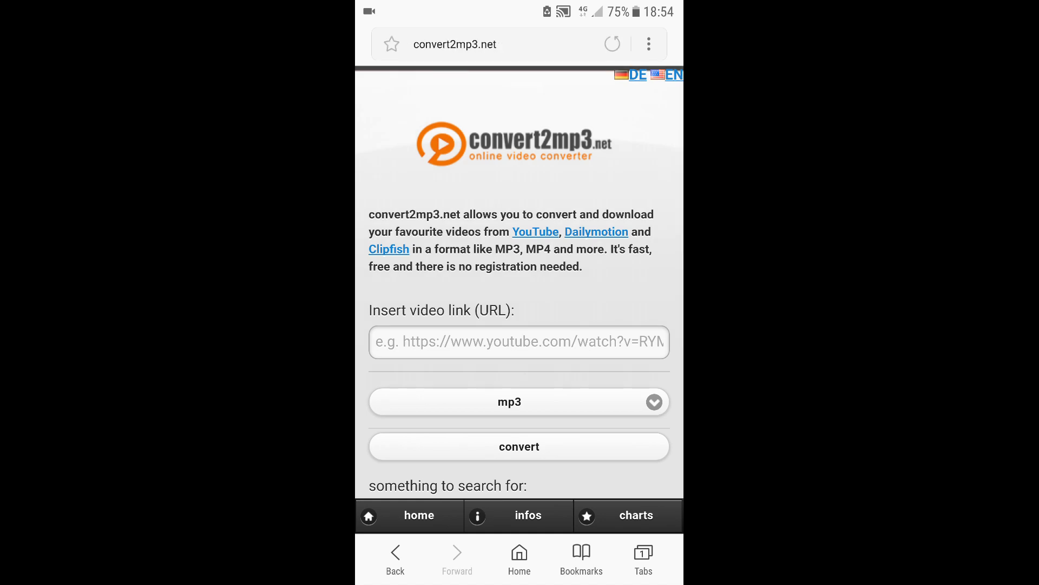
pyautogui.click(519, 342)
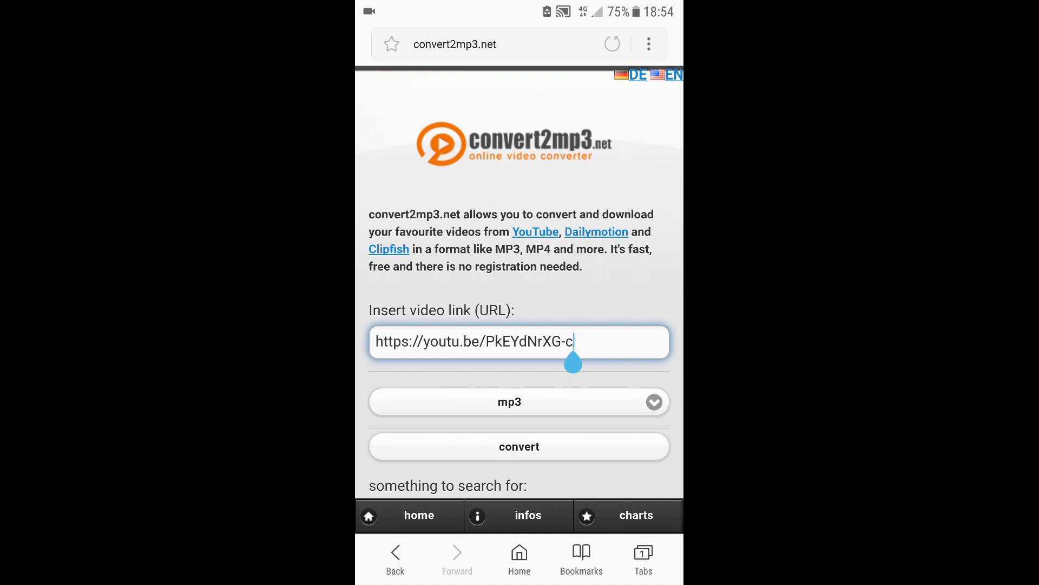
pyautogui.click(519, 446)
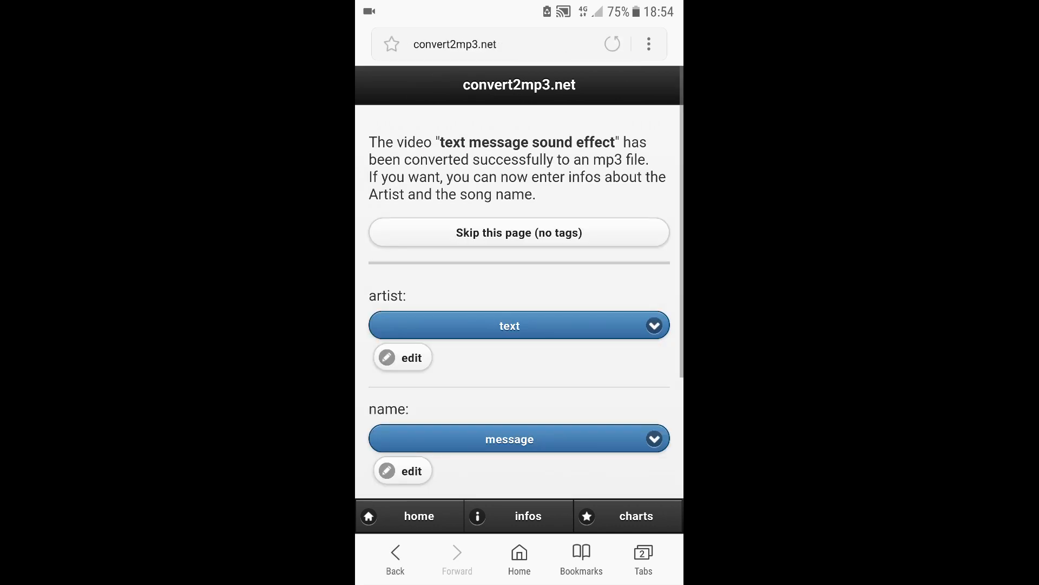
# - Skip the artist/song tags, download the converted MP3 and return to the app list
pyautogui.click(519, 232)
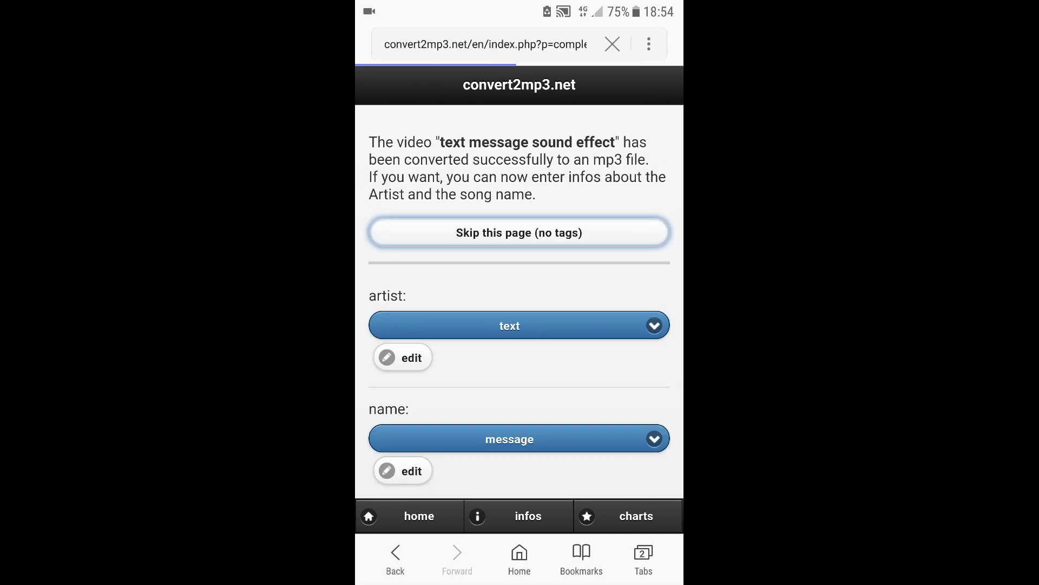
pyautogui.click(520, 231)
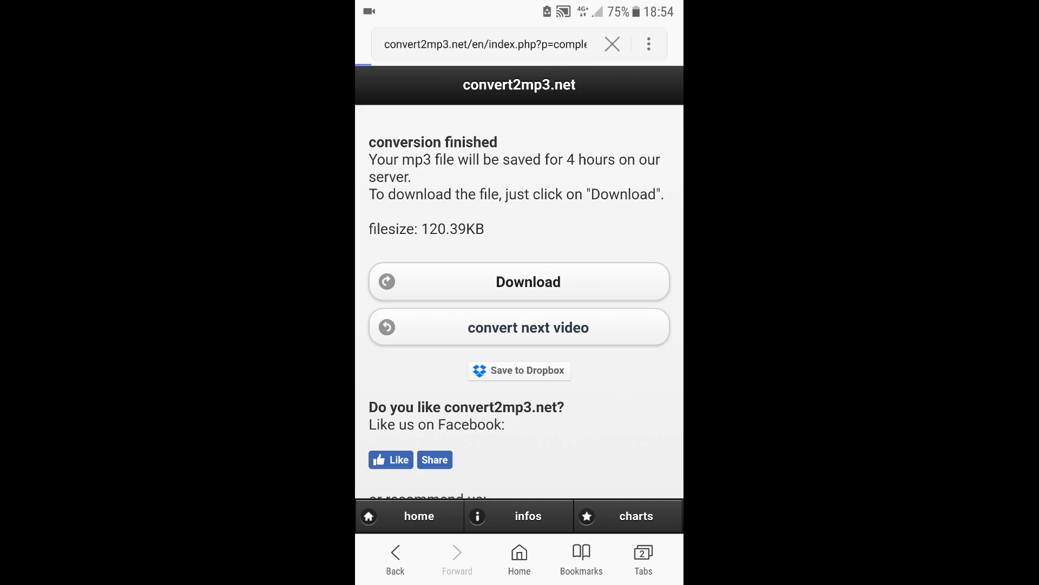
pyautogui.click(528, 282)
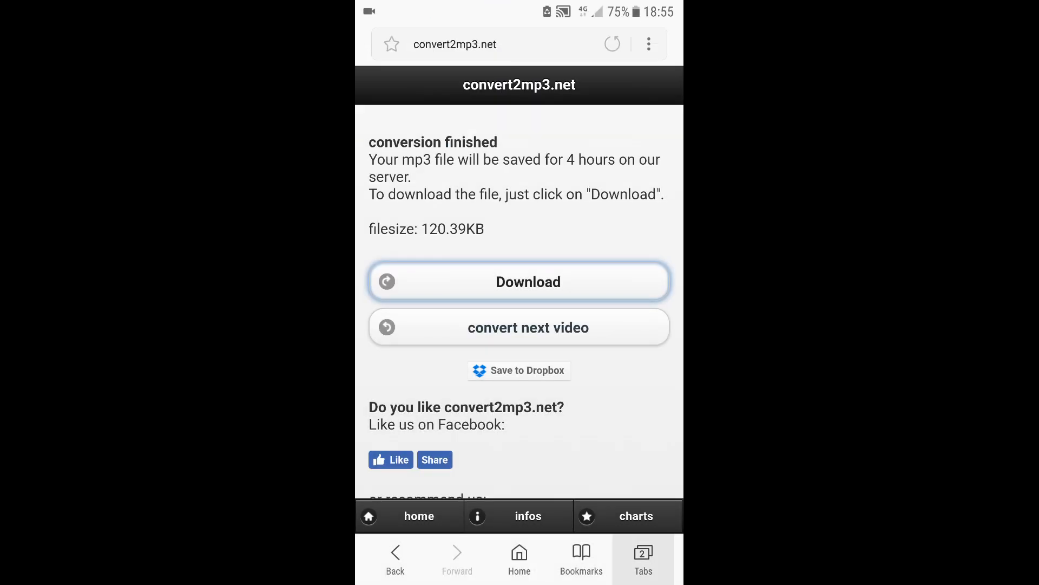
pyautogui.click(643, 554)
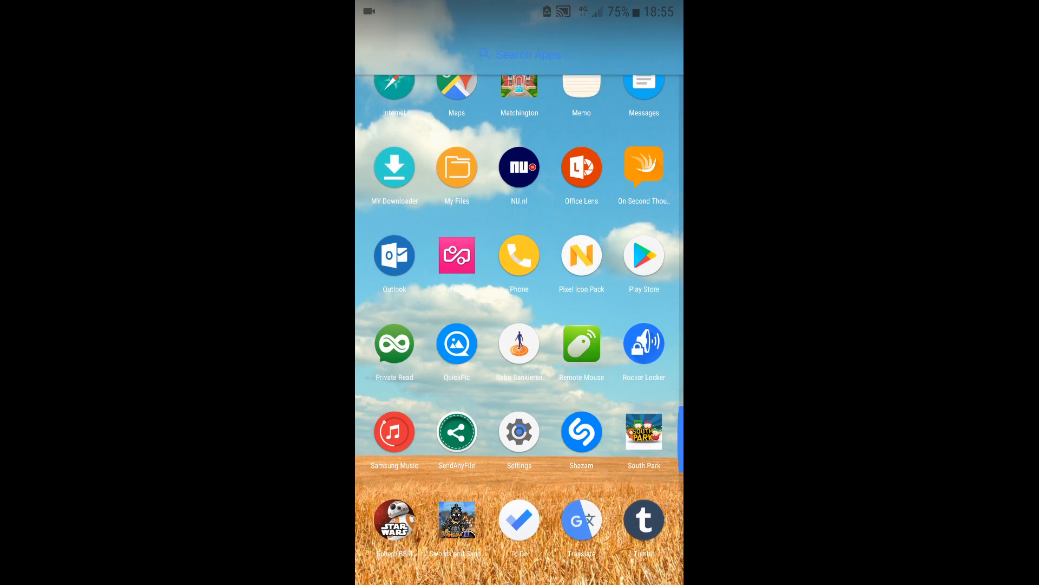
# - In My Files, select 'text message sound effect.mp3' in internal storage's Download folder
pyautogui.click(456, 166)
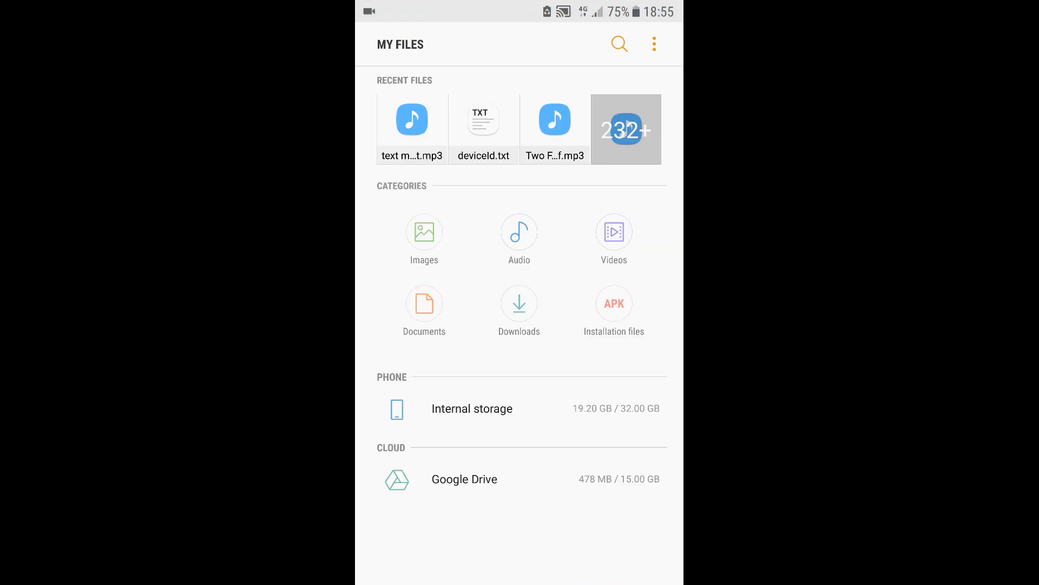
pyautogui.click(472, 409)
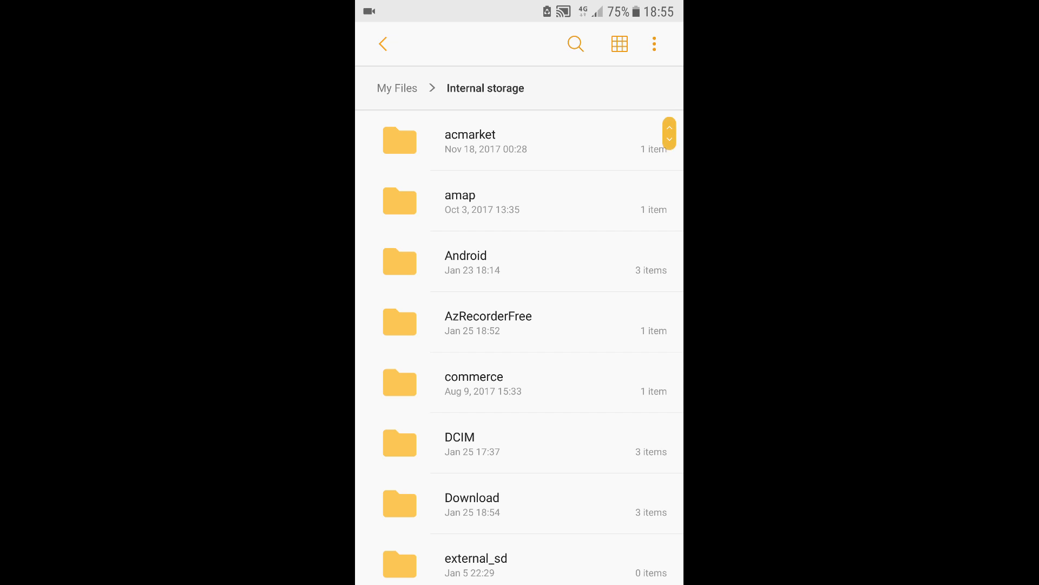
pyautogui.click(472, 503)
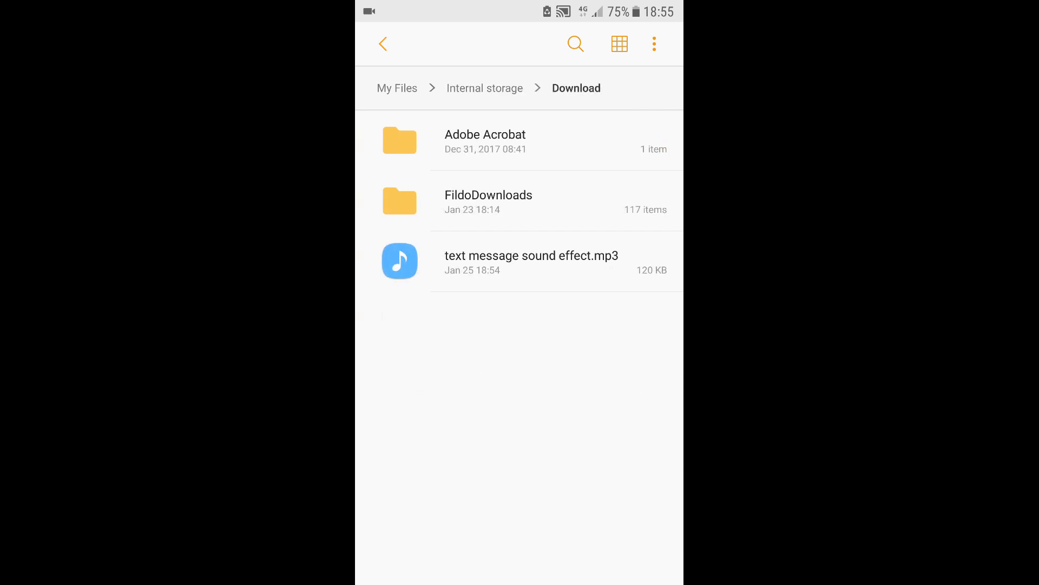
pyautogui.click(532, 261)
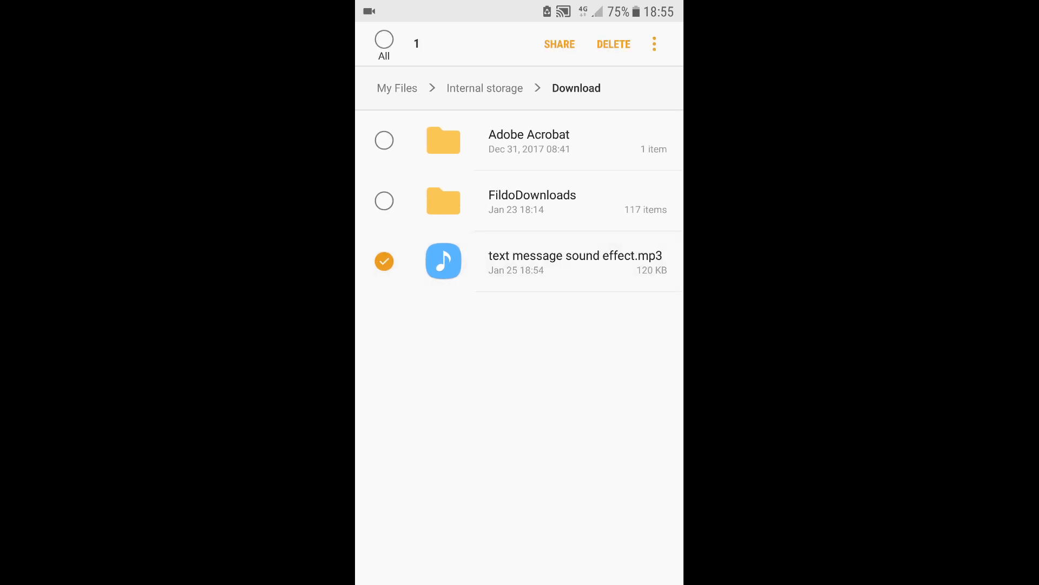
# - Move the selected MP3 into the Notifications folder and confirm with Done
pyautogui.click(655, 43)
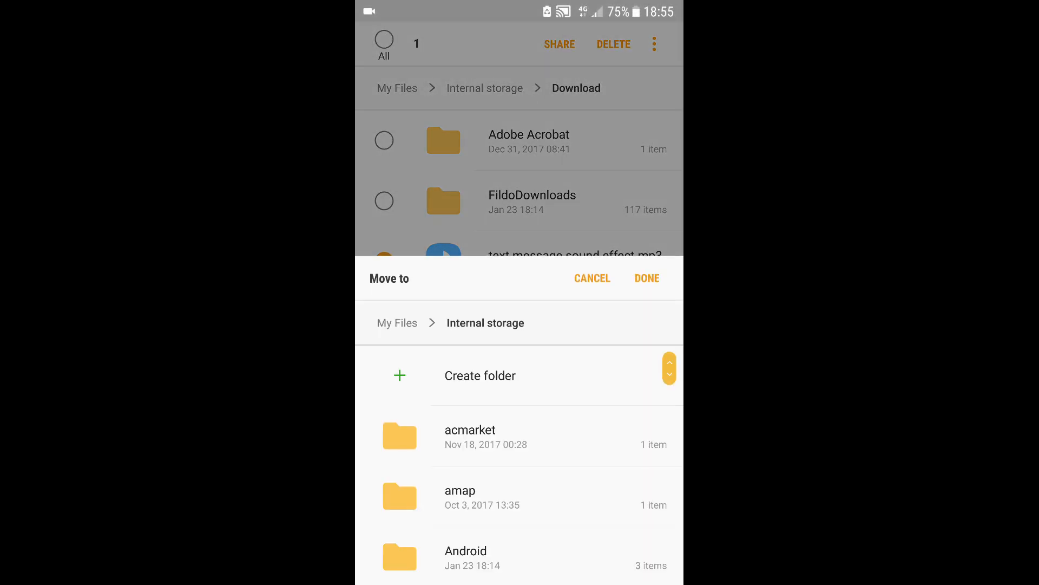
pyautogui.scroll(-3)
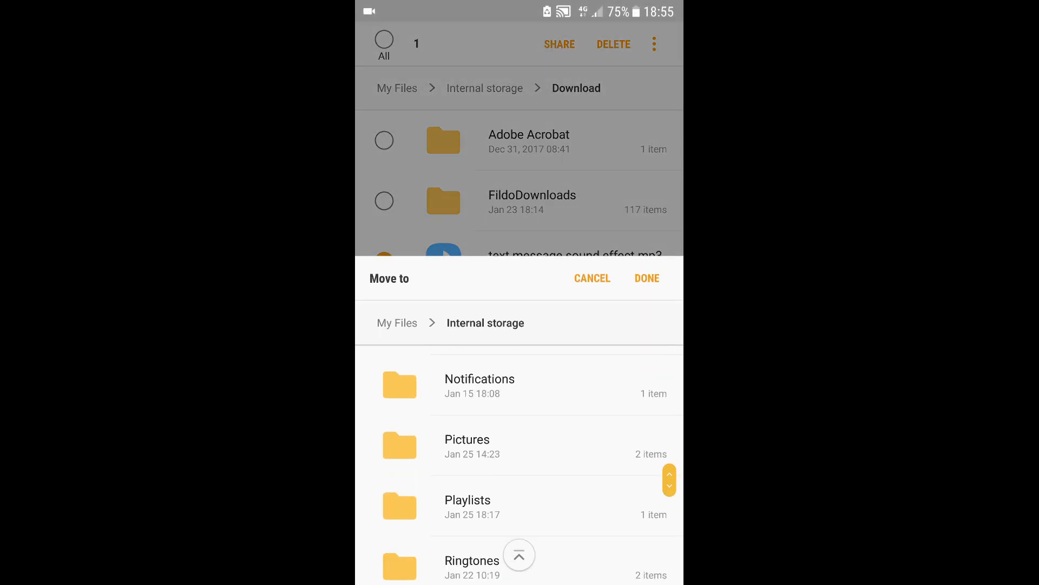
pyautogui.click(480, 385)
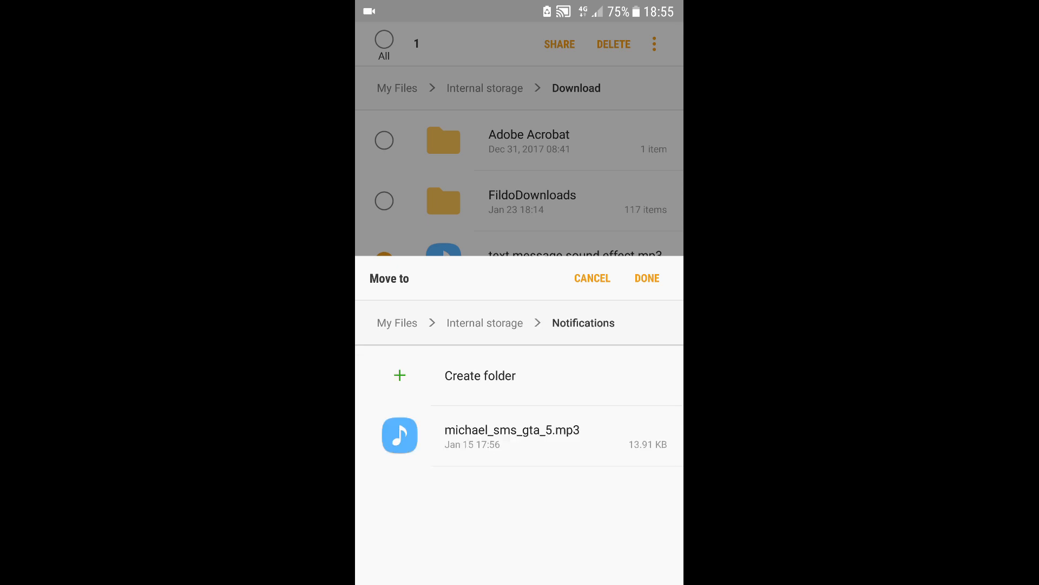
pyautogui.click(647, 277)
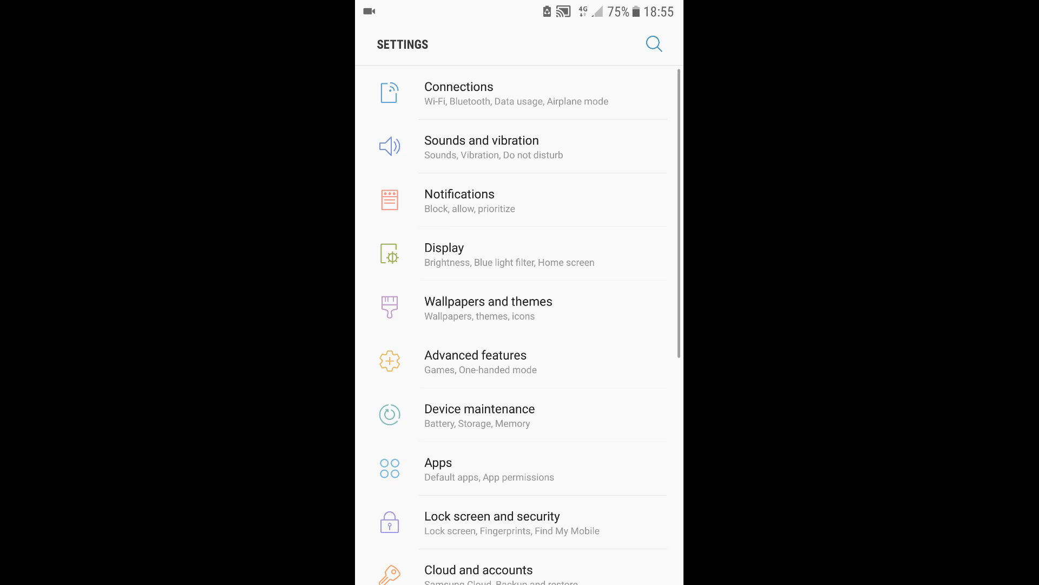
# - In Sounds and vibration, set 'text message sound effect' as the default notification sound
pyautogui.click(478, 147)
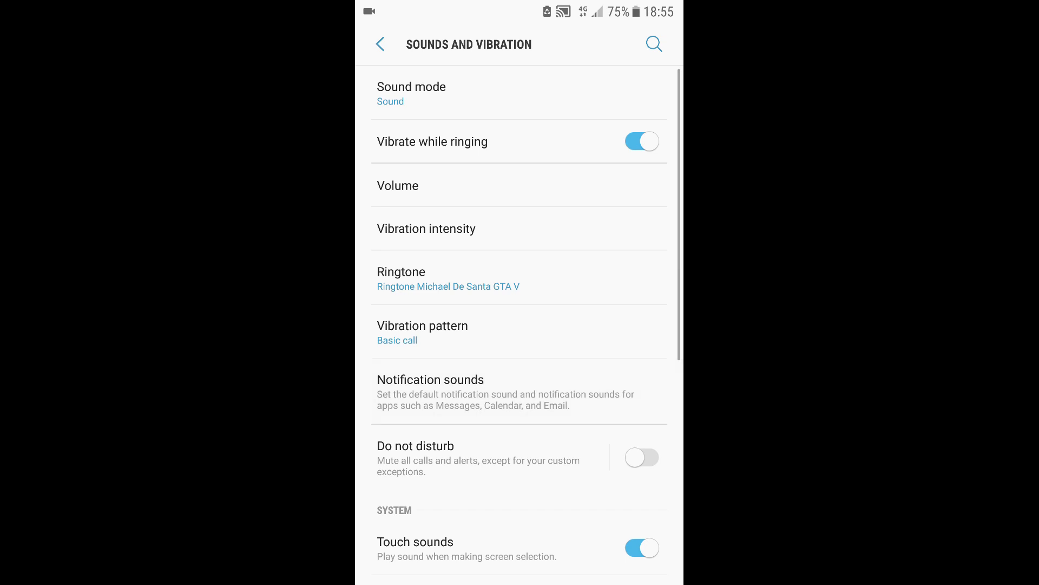
pyautogui.click(431, 380)
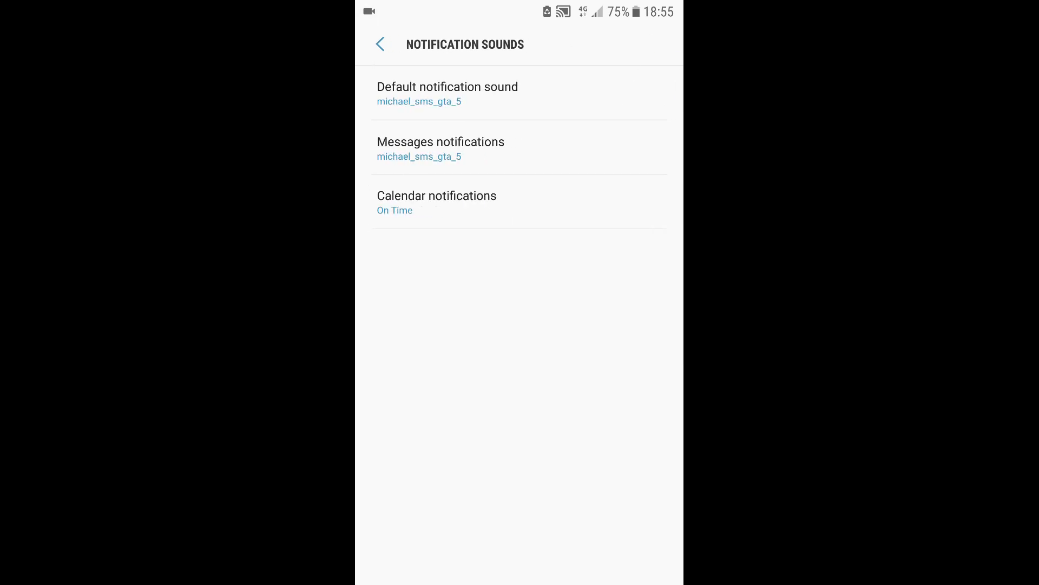
pyautogui.click(448, 93)
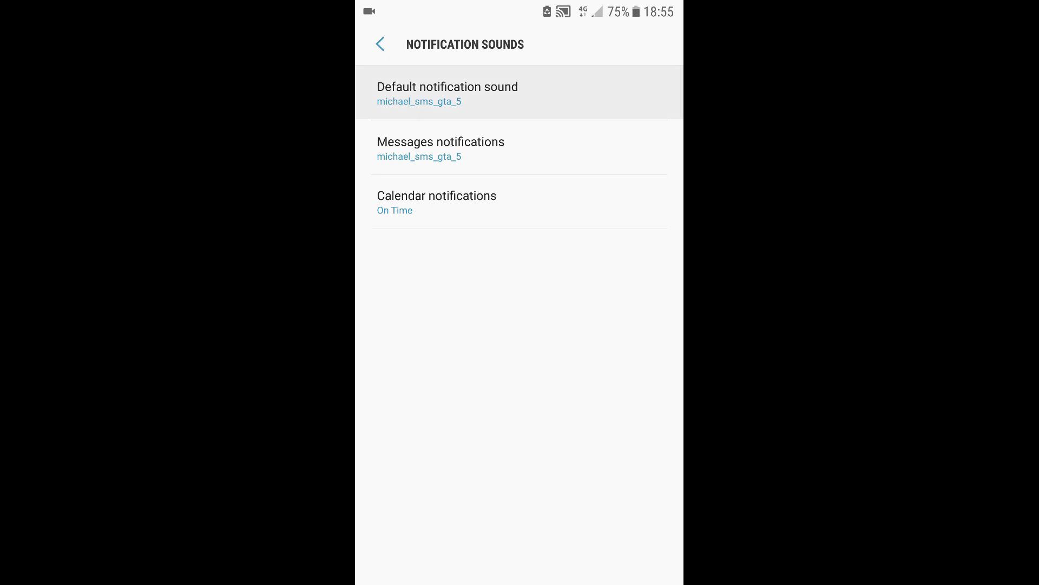
pyautogui.click(448, 86)
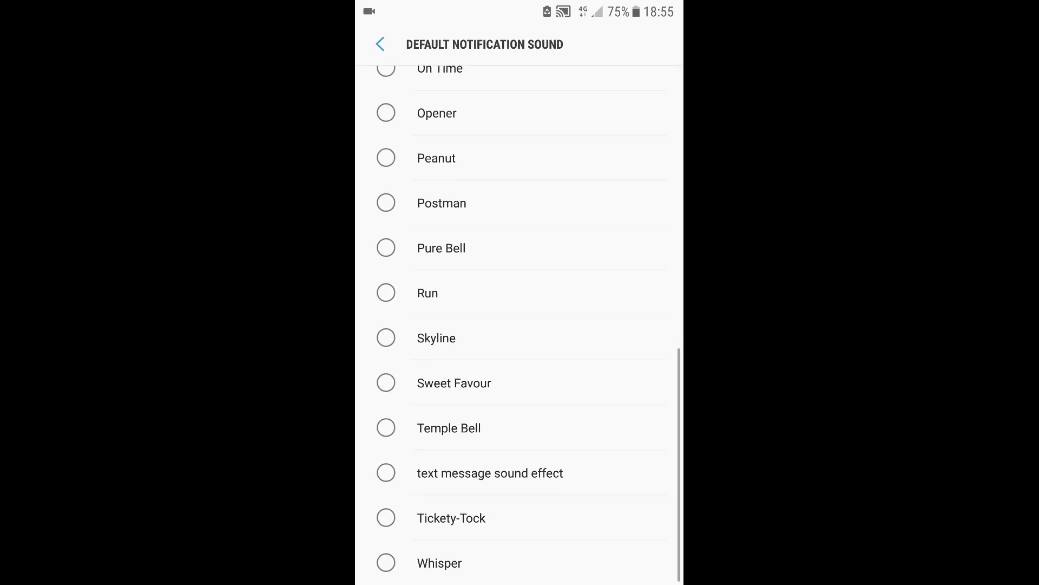
pyautogui.click(385, 472)
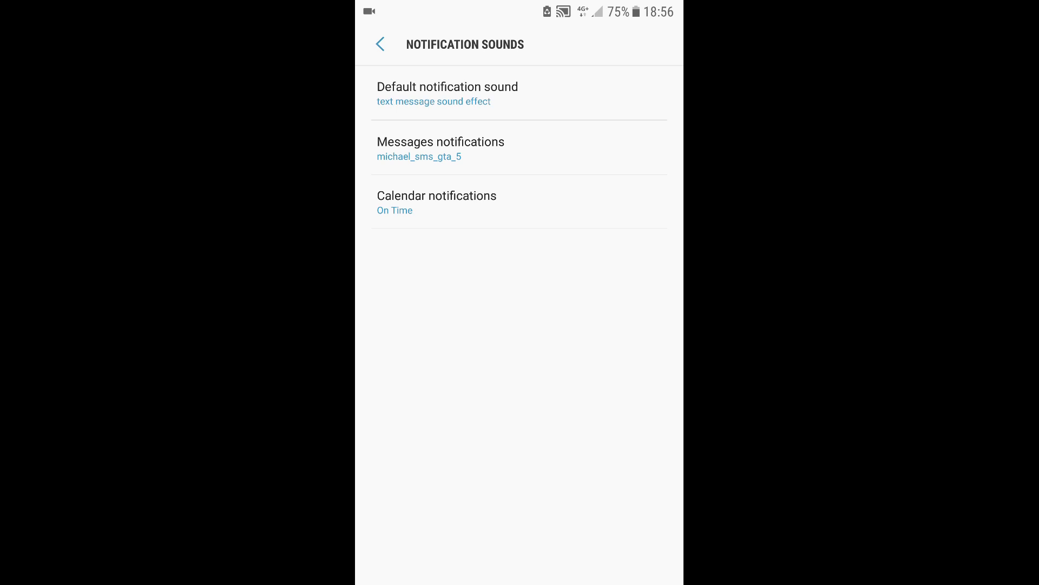
pyautogui.click(382, 43)
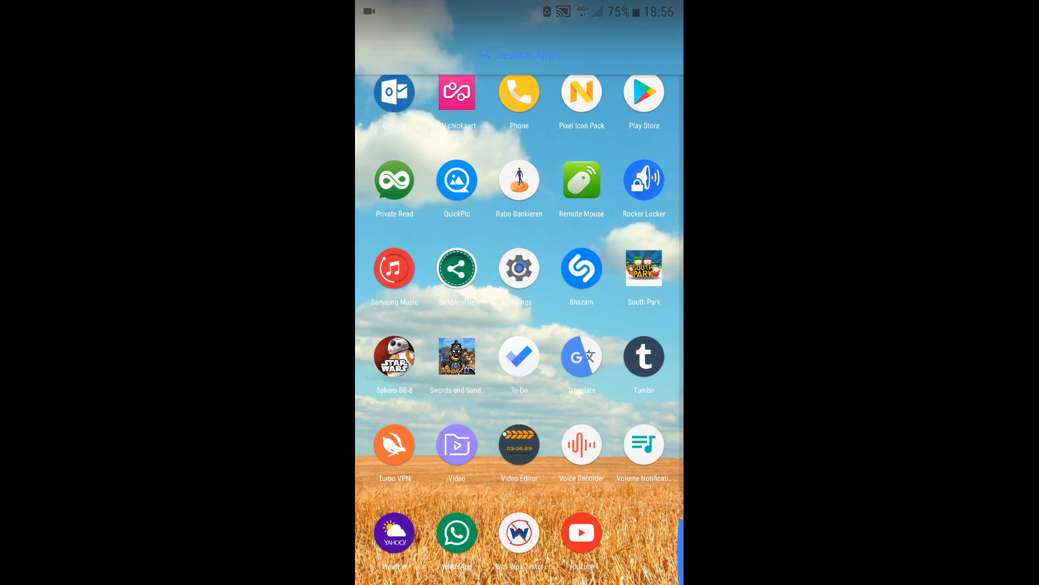
# - Set WhatsApp's notification tone to 'text message sound effect', then bring Settings back via Recents
pyautogui.click(457, 533)
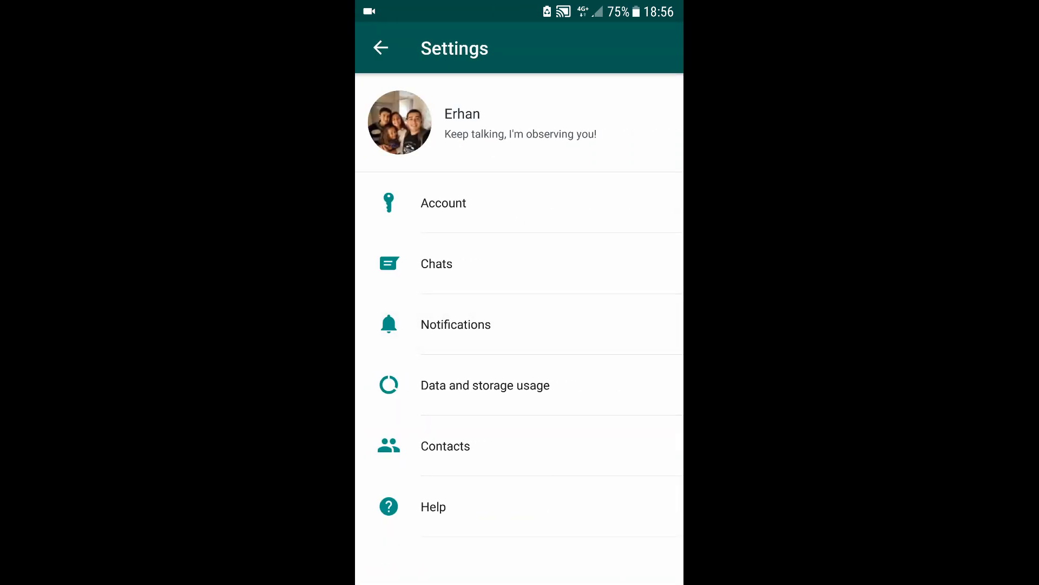
pyautogui.click(456, 325)
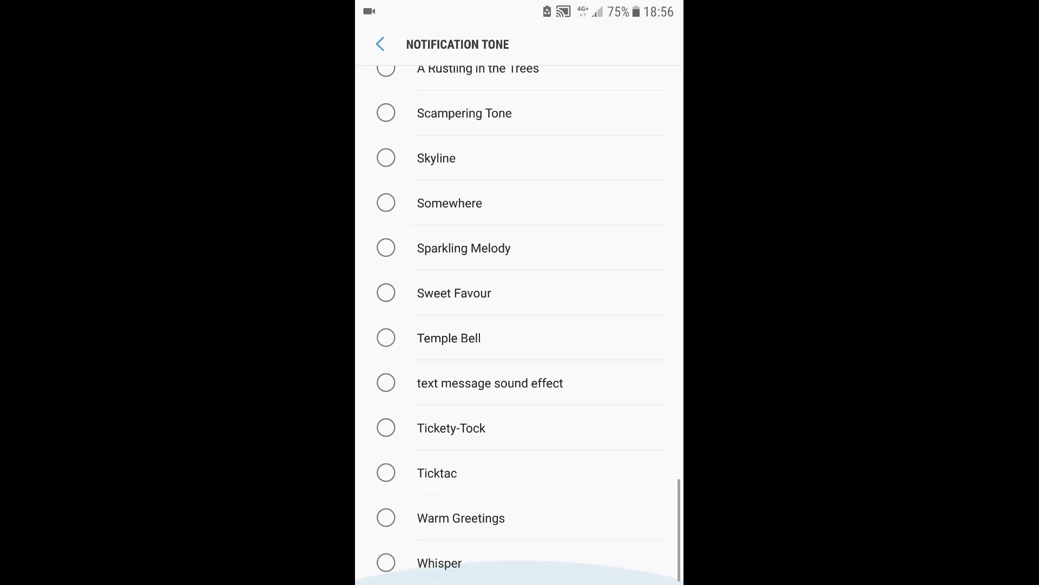
pyautogui.scroll(3)
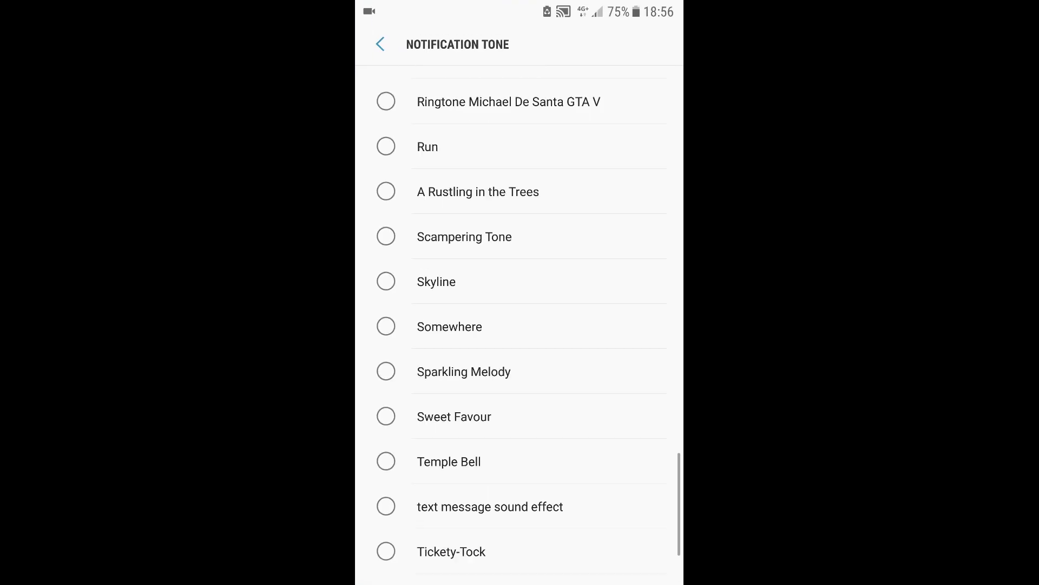
pyautogui.click(385, 102)
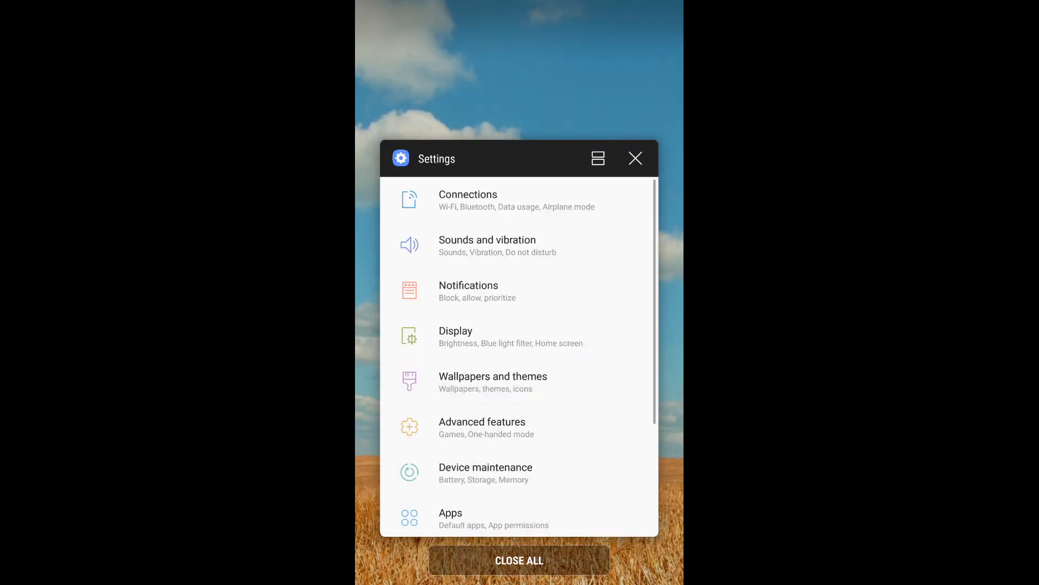
pyautogui.click(598, 158)
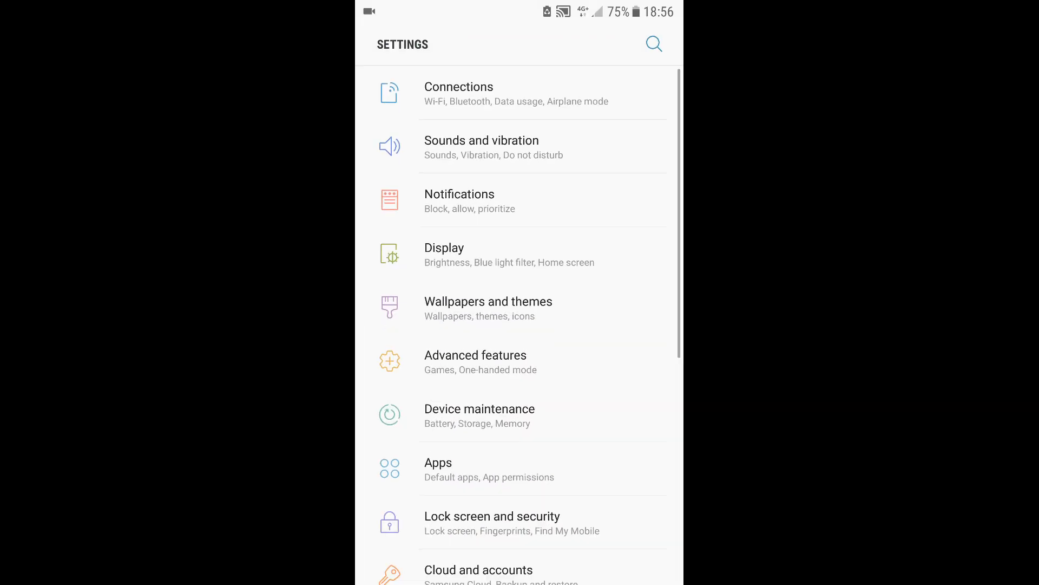